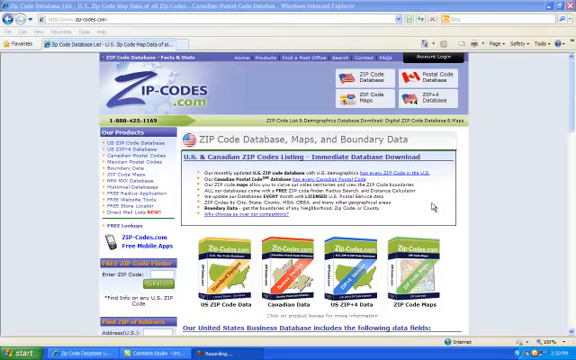
mouse_move(424, 208)
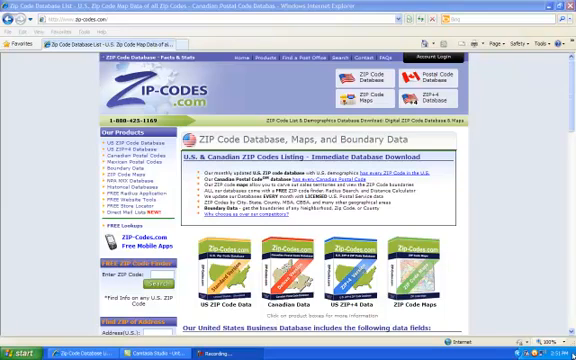
Step: Scroll the Zip-Codes.com home page down to the state ZIP code links
scroll(down, 3)
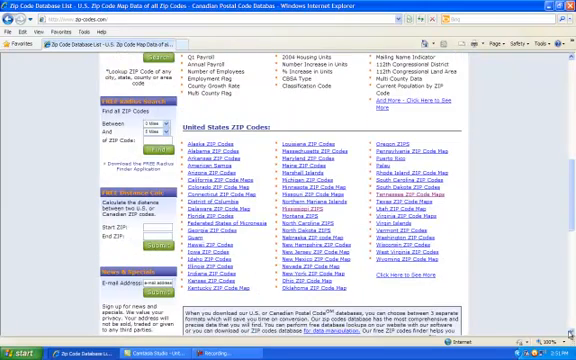
mouse_move(420, 200)
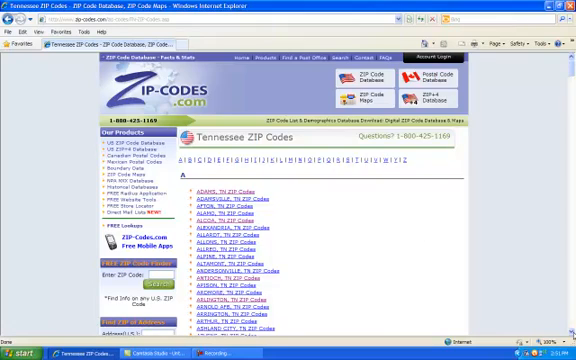
Step: Scroll to and reach the Tennessee ZIP codes listing by town
scroll(down, 3)
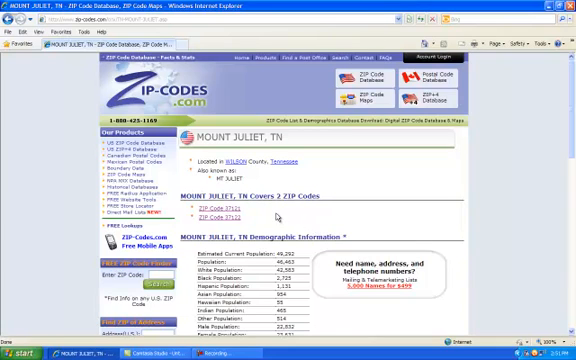
mouse_move(278, 212)
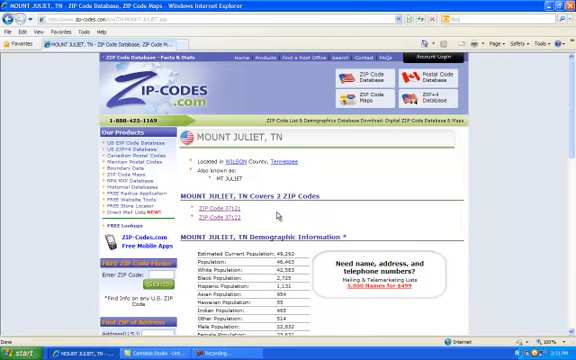
mouse_move(272, 216)
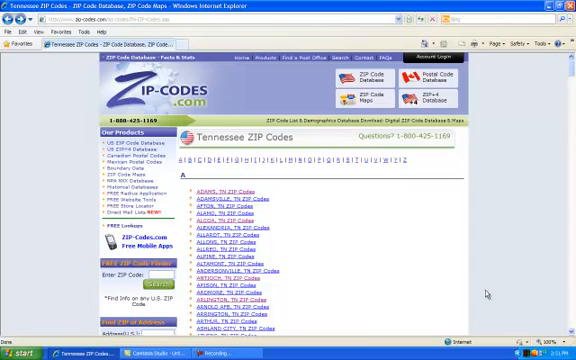
Step: Browse the Tennessee town list down to Nashville, TN
scroll(down, 3)
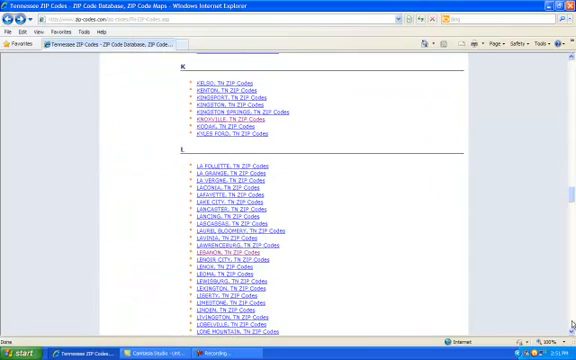
scroll(down, 3)
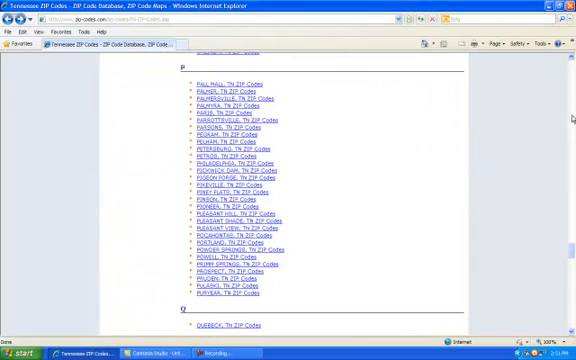
scroll(up, 3)
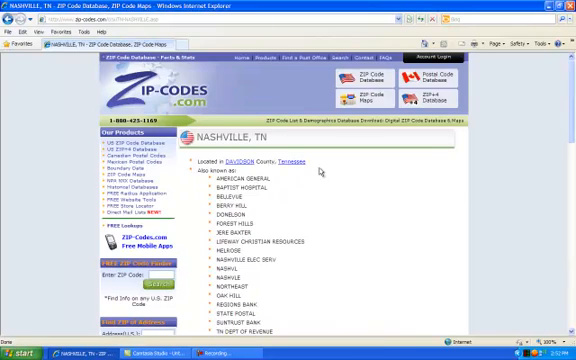
Step: Scroll the Nashville, TN page down to its list of ZIP codes
scroll(down, 3)
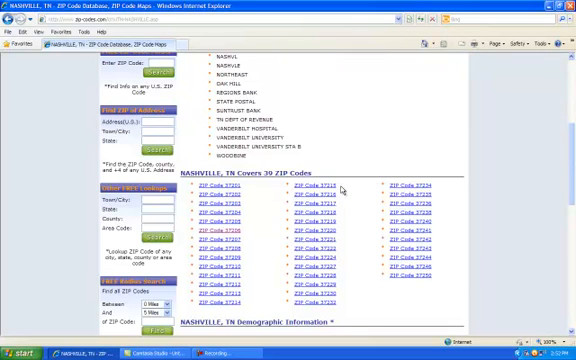
mouse_move(340, 188)
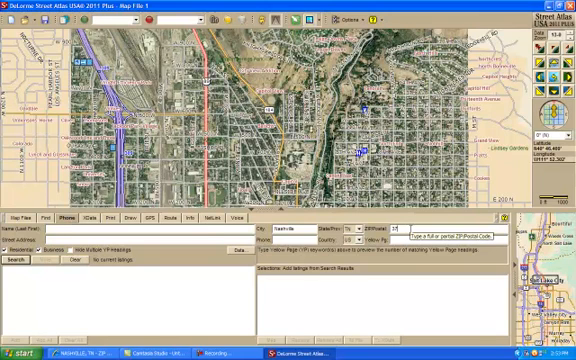
Step: Search the Phone listings for ZIP code 37215
text(37215)
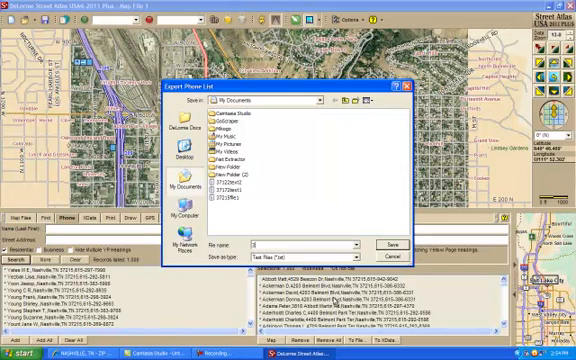
Step: Save the phone list export as '37215' in My Documents
text(37215)
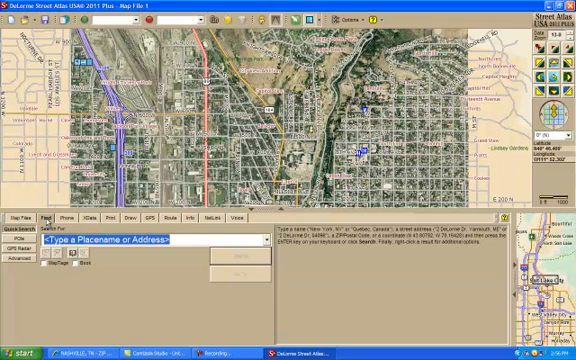
Step: Enter the ZIP starting '372' in the Placename or Address search box
text(37215)
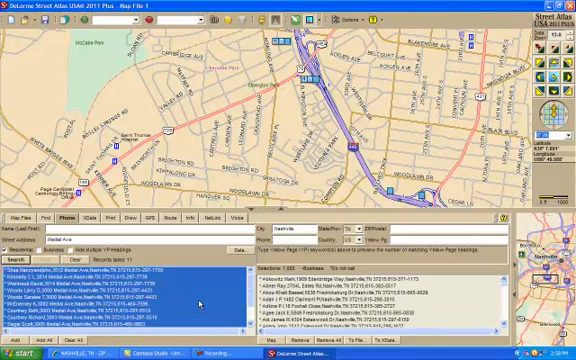
mouse_move(200, 304)
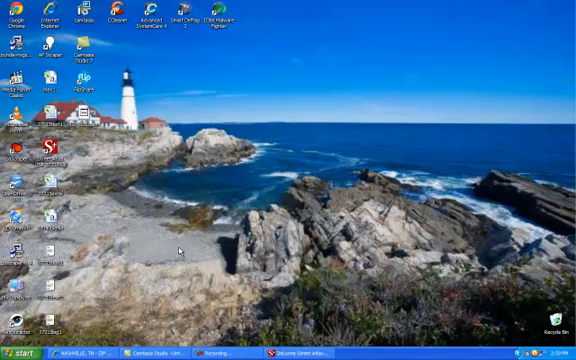
Step: Bring up the Windows XP Start menu over the desktop
click(22, 352)
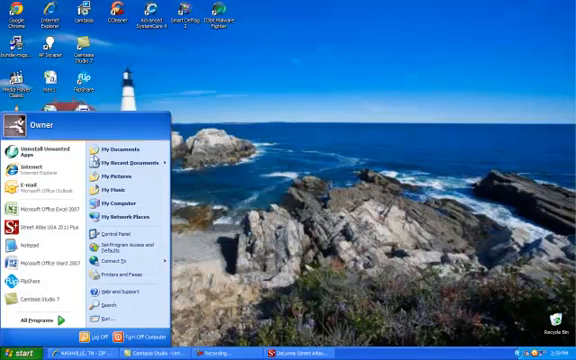
mouse_move(120, 144)
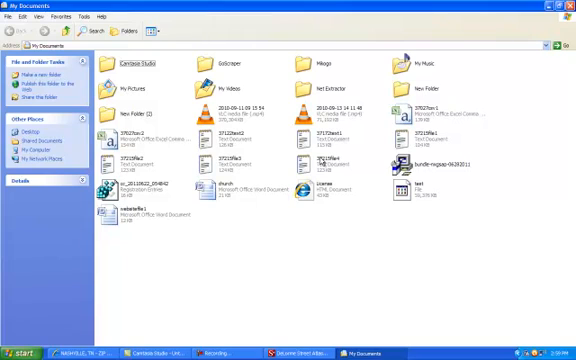
mouse_move(318, 160)
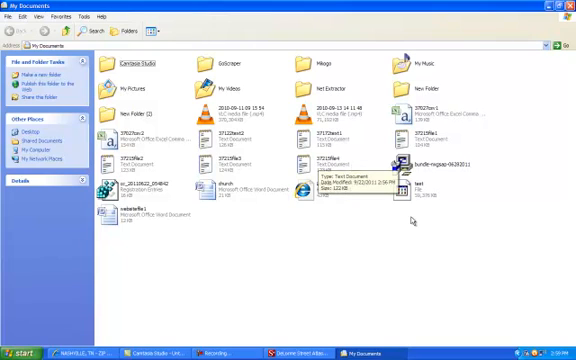
mouse_move(378, 268)
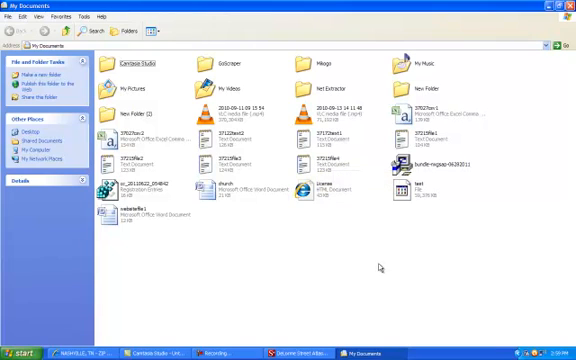